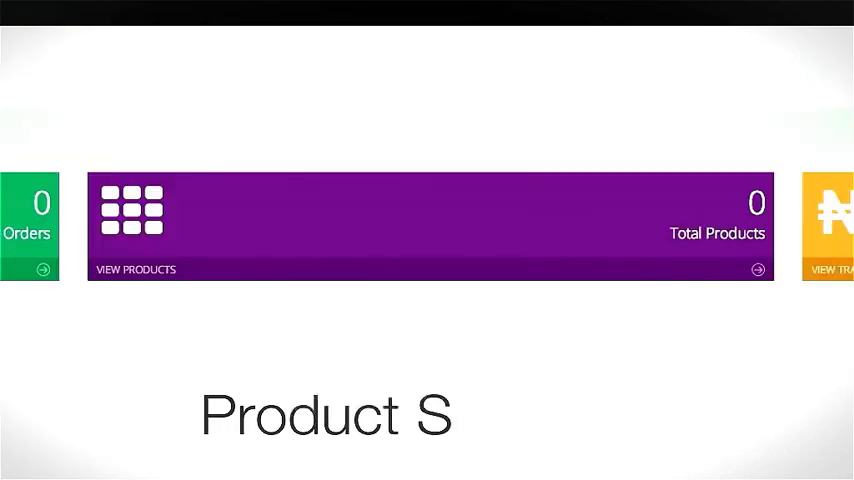
Enter store name loladefashion, contact details and About text with a web-linked image, then begin the logo upload
{"action": "left_click", "coordinate": [20, 306]}
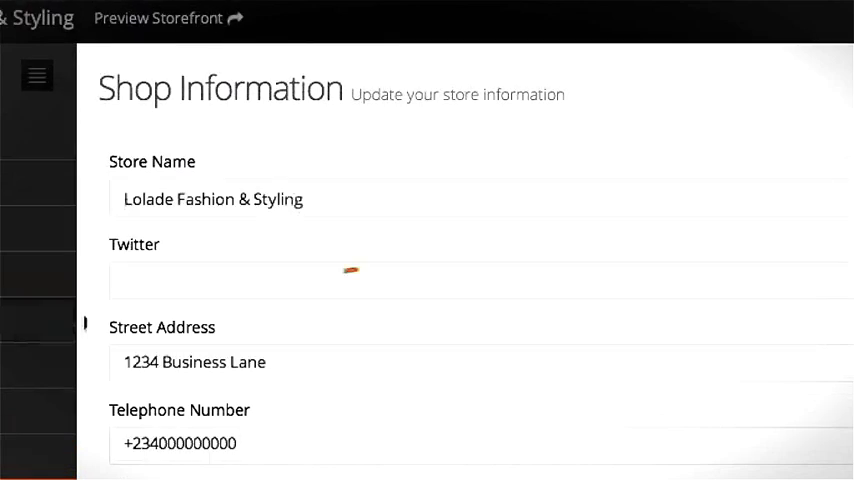
{"action": "type", "text": "loladefashion"}
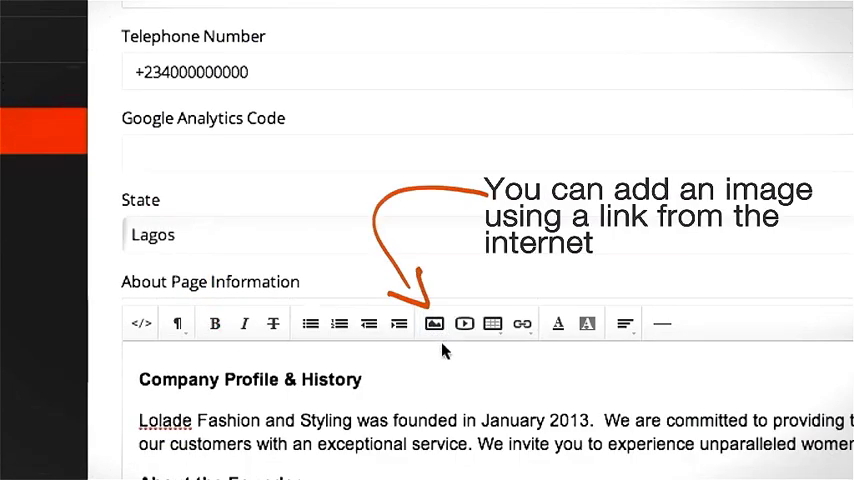
{"action": "left_click", "coordinate": [432, 324]}
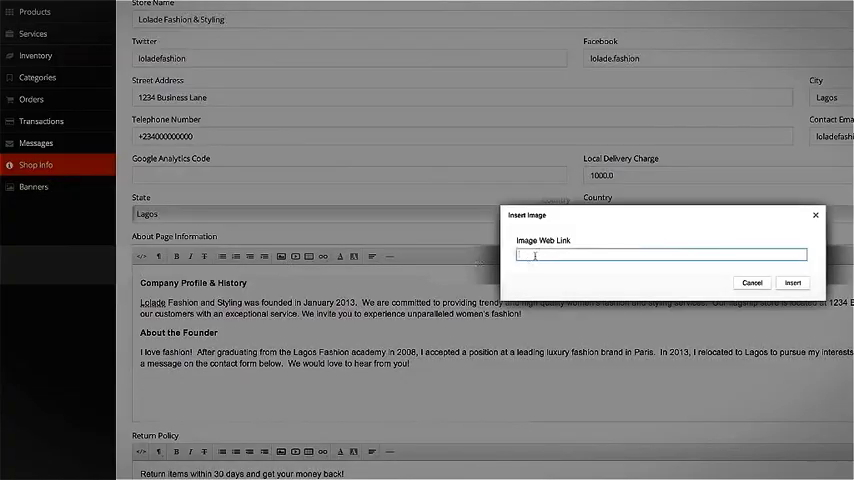
{"action": "left_click", "coordinate": [792, 282]}
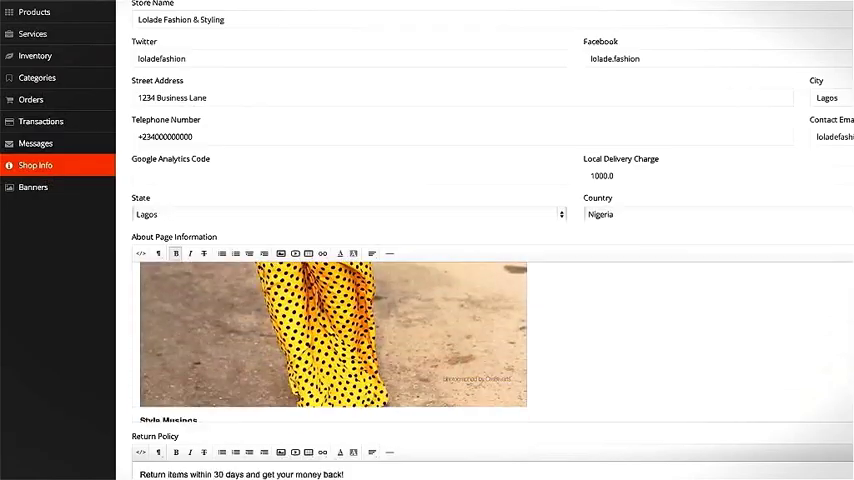
{"action": "scroll", "scroll_direction": "down", "scroll_amount": 3}
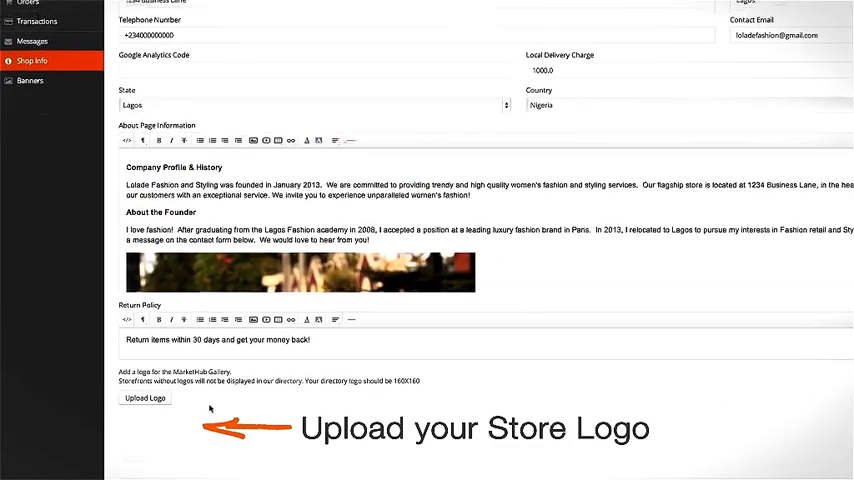
{"action": "left_click", "coordinate": [144, 398]}
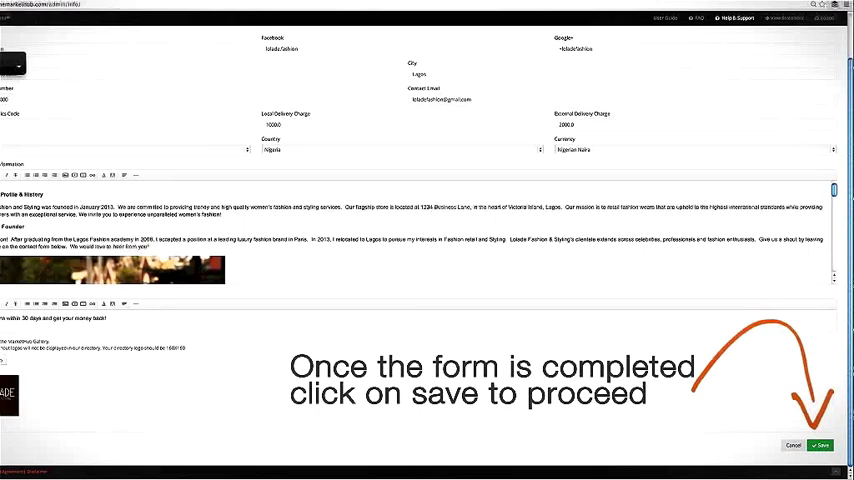
Save the shop info and upload three home page banner images from the computer
{"action": "left_click", "coordinate": [820, 444]}
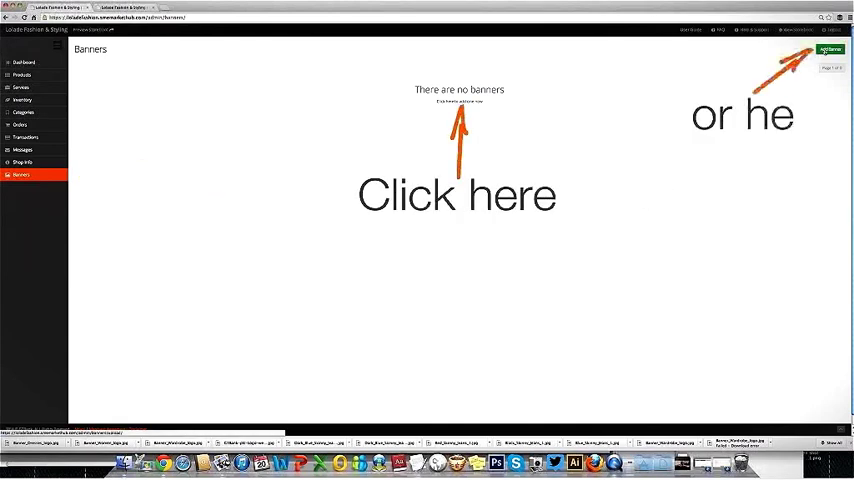
{"action": "left_click", "coordinate": [830, 48]}
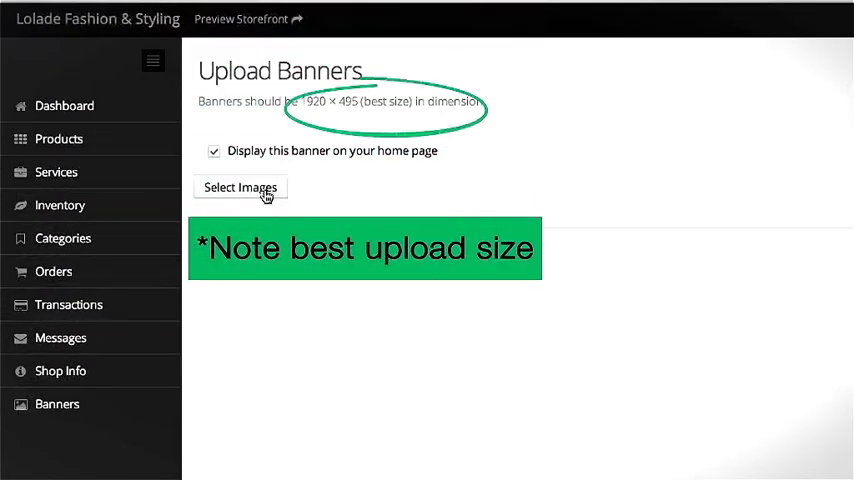
{"action": "left_click", "coordinate": [240, 188]}
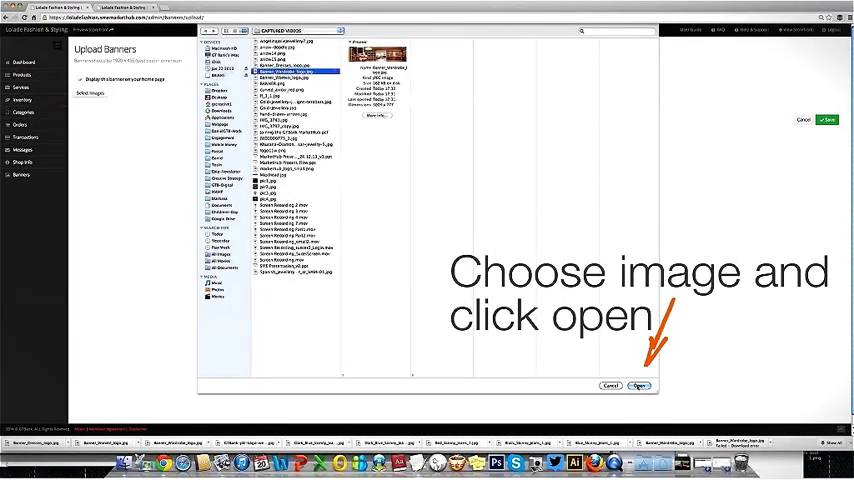
{"action": "left_click", "coordinate": [636, 384]}
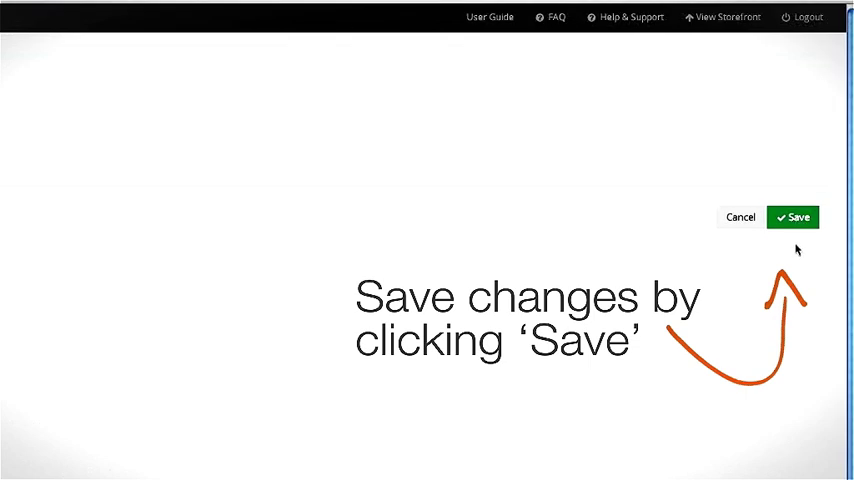
{"action": "left_click", "coordinate": [792, 216]}
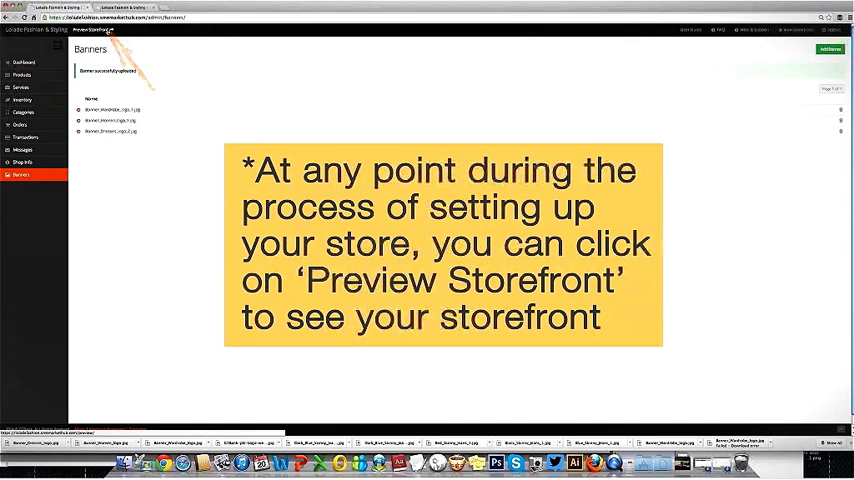
Preview the storefront and cycle through the rotating banners with the arrows
{"action": "left_click", "coordinate": [96, 28]}
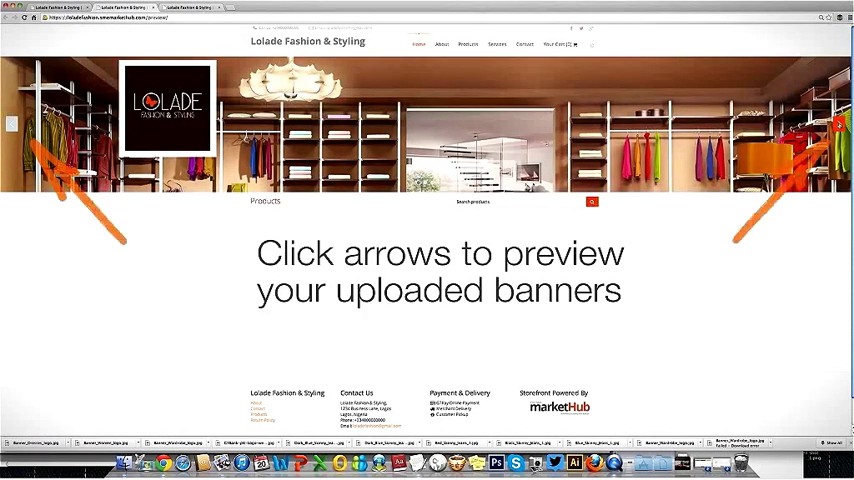
{"action": "left_click", "coordinate": [838, 124]}
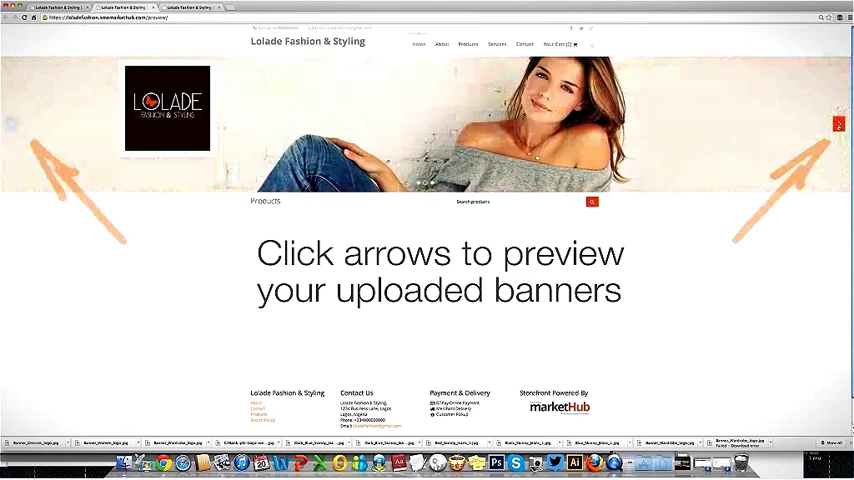
{"action": "left_click", "coordinate": [838, 124]}
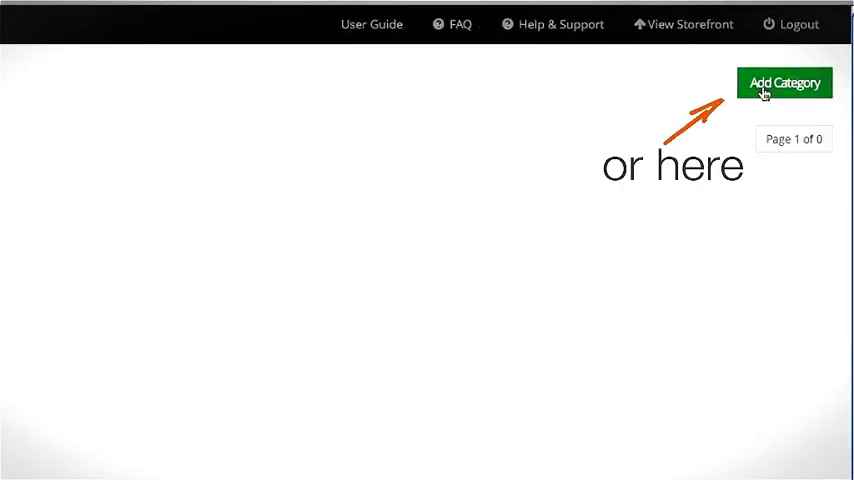
Create a new product category named Clothing
{"action": "left_click", "coordinate": [784, 84]}
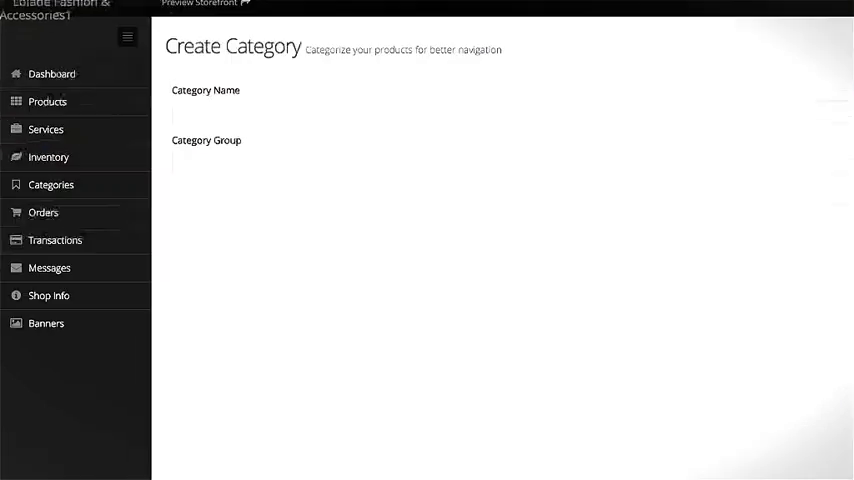
{"action": "type", "text": "Clothing"}
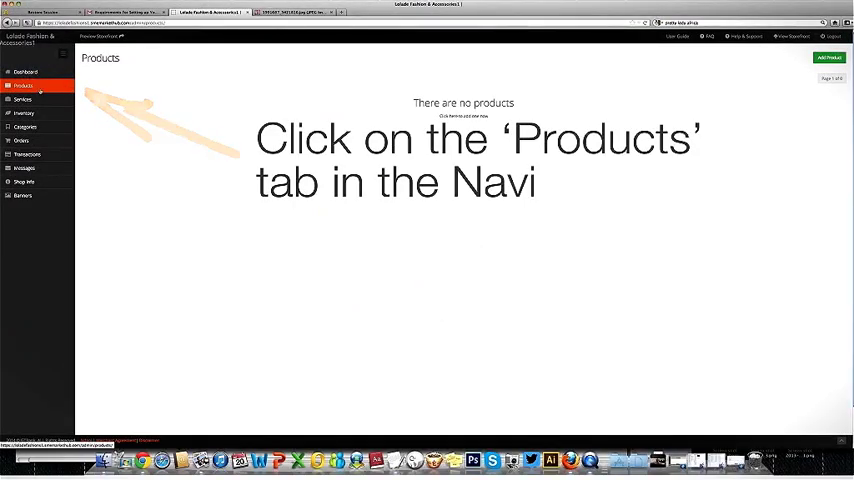
Start a new product Skinny Blue Jeans in Womens Jeans, price 15000, discount 1000
{"action": "left_click", "coordinate": [22, 84]}
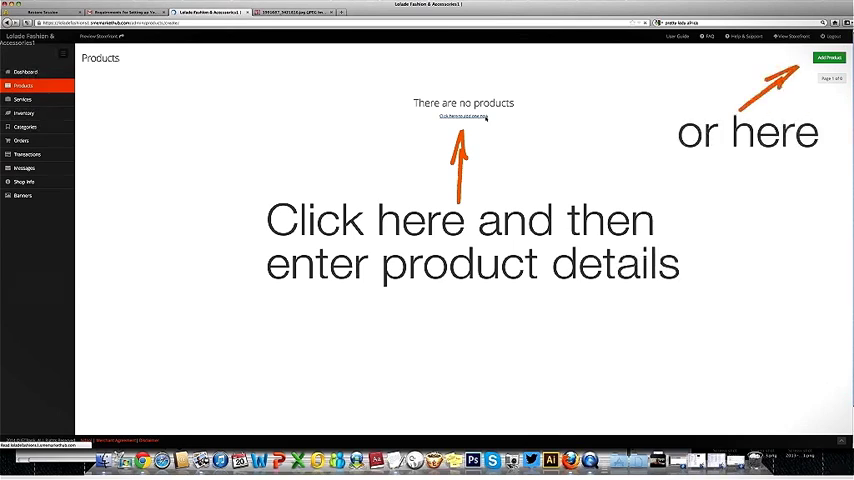
{"action": "left_click", "coordinate": [828, 56]}
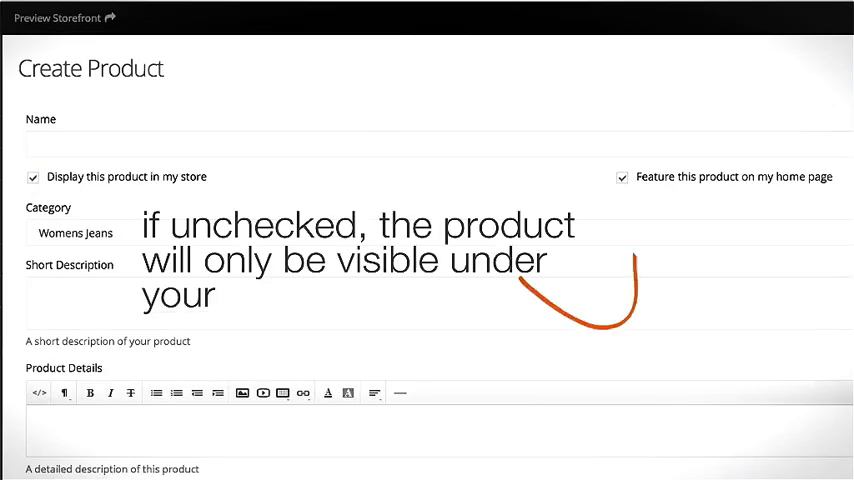
{"action": "type", "text": "Skinny Blue Jeans"}
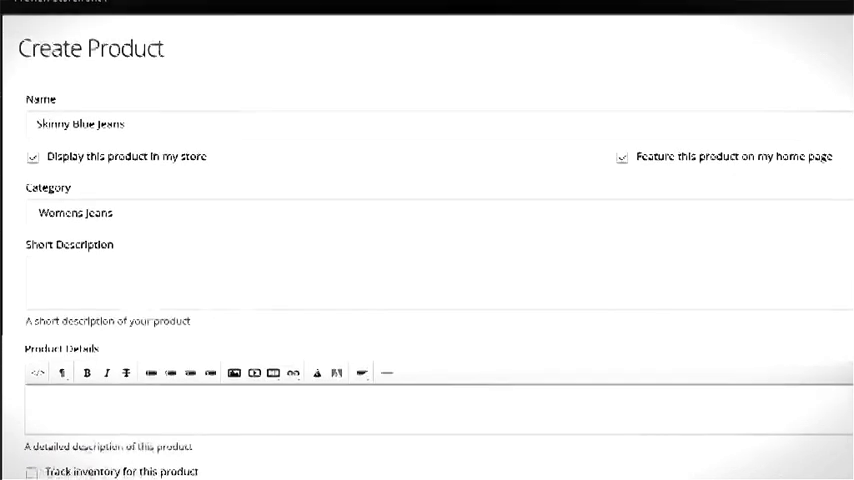
{"action": "scroll", "scroll_direction": "down", "scroll_amount": 3}
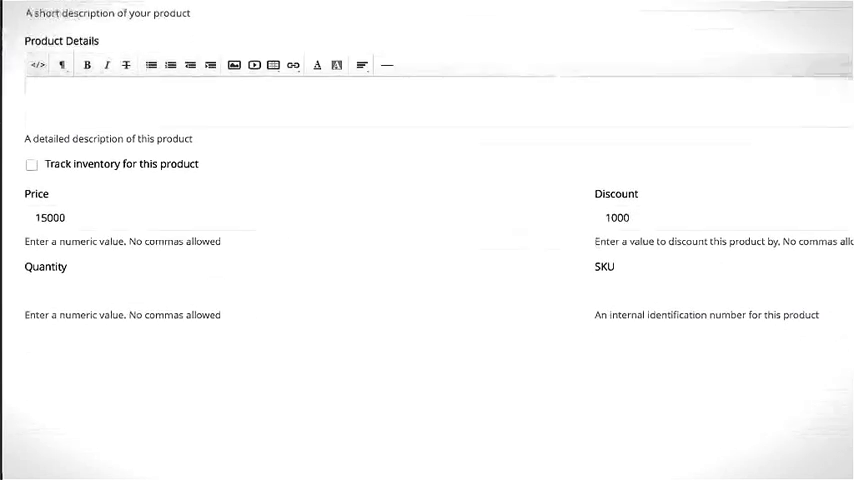
{"action": "scroll", "scroll_direction": "down", "scroll_amount": 3}
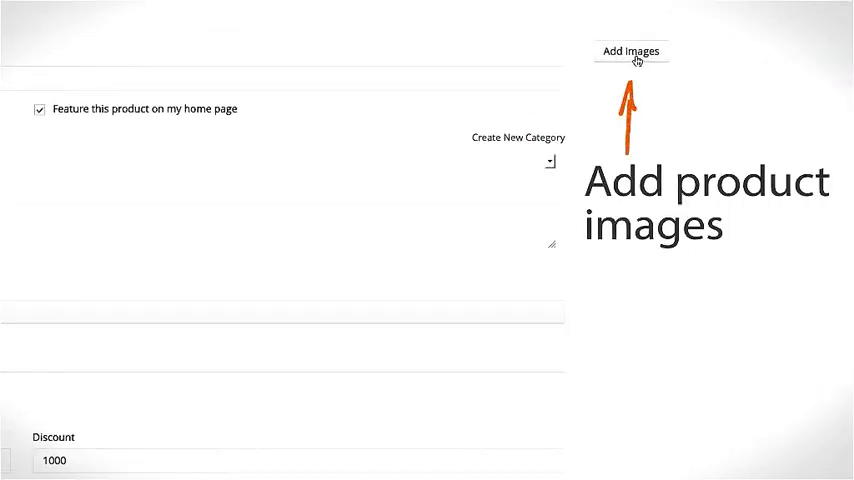
Attach the black jeans photo and save Skinny Blue Jeans to the product list
{"action": "left_click", "coordinate": [628, 52]}
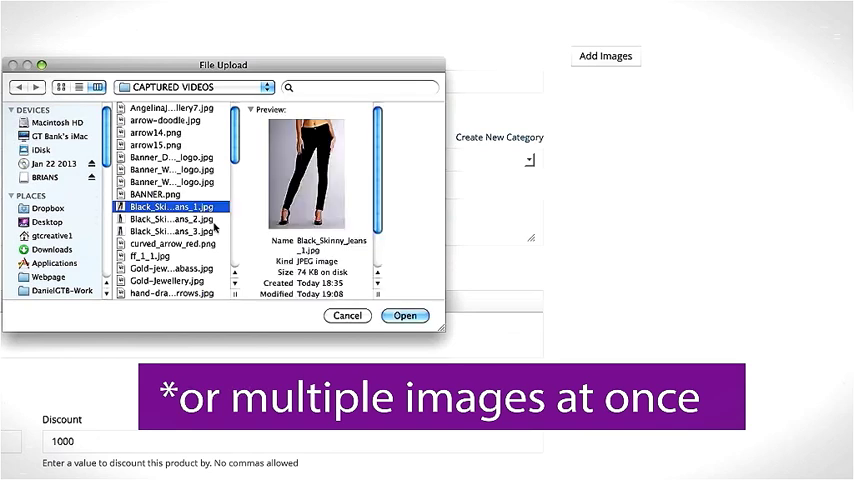
{"action": "left_click", "coordinate": [404, 316]}
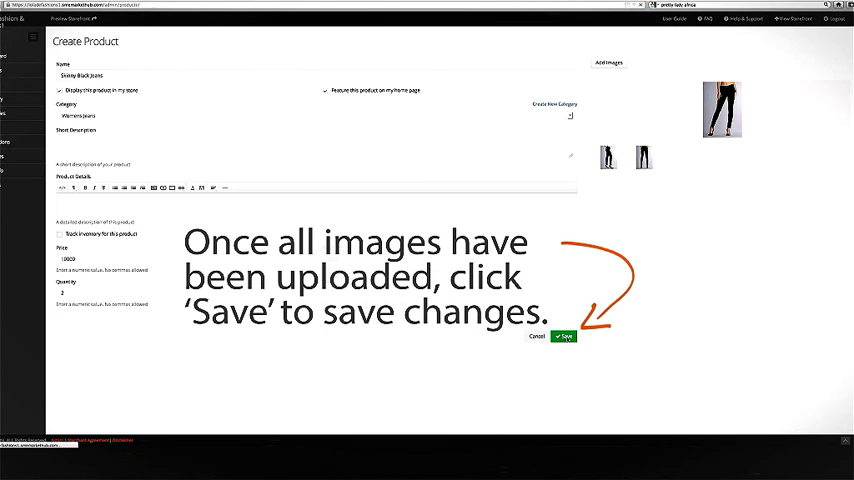
{"action": "left_click", "coordinate": [564, 336]}
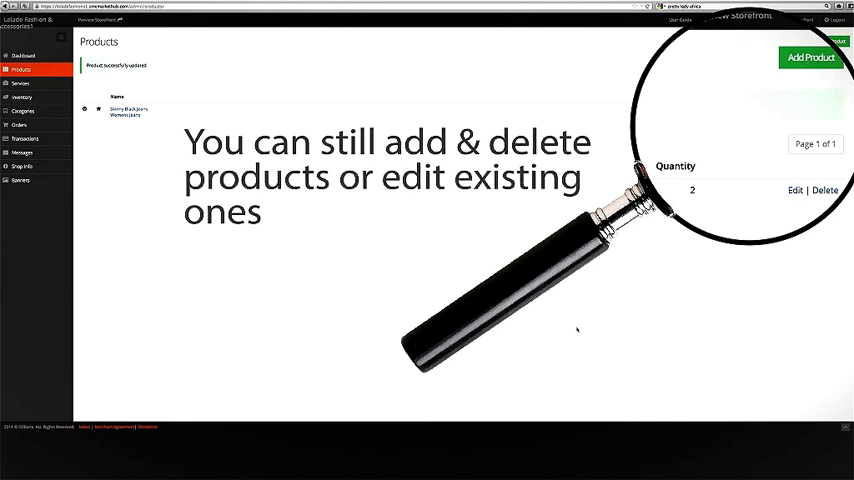
Add a Personal Shopping Service with description and image, then return to the dashboard
{"action": "left_click", "coordinate": [20, 88]}
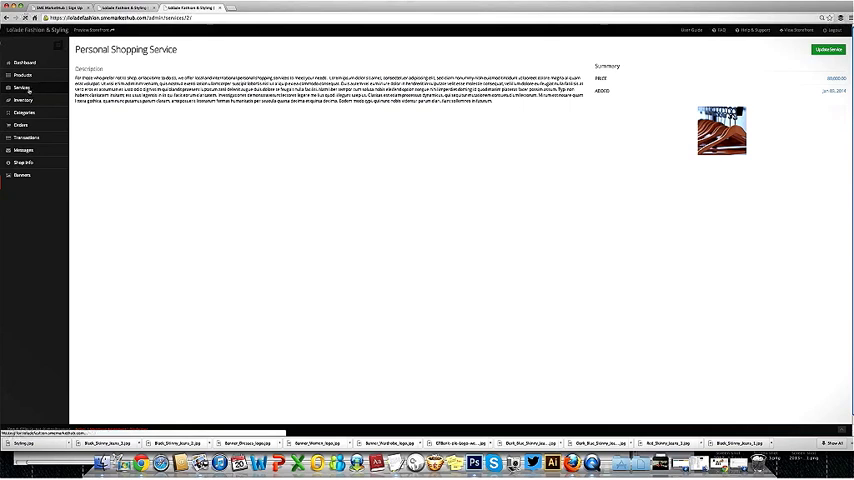
{"action": "left_click", "coordinate": [22, 100]}
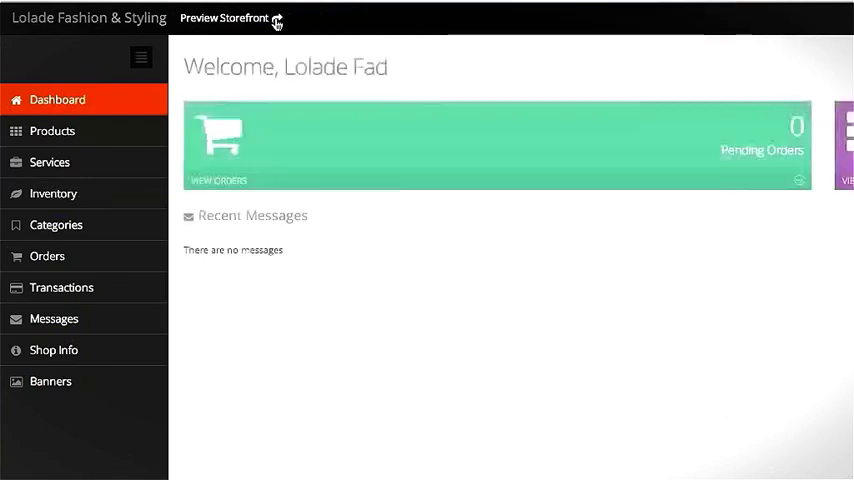
Preview the storefront, view a jeans product page and the services listing
{"action": "left_click", "coordinate": [224, 18]}
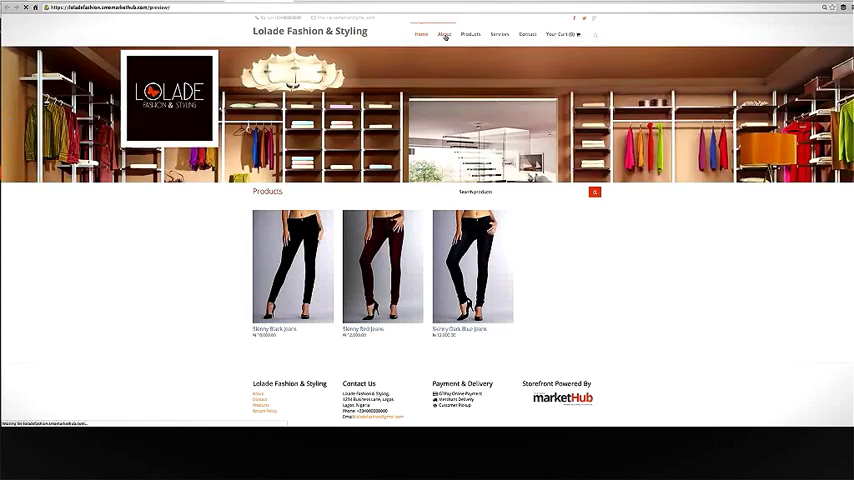
{"action": "left_click", "coordinate": [444, 34]}
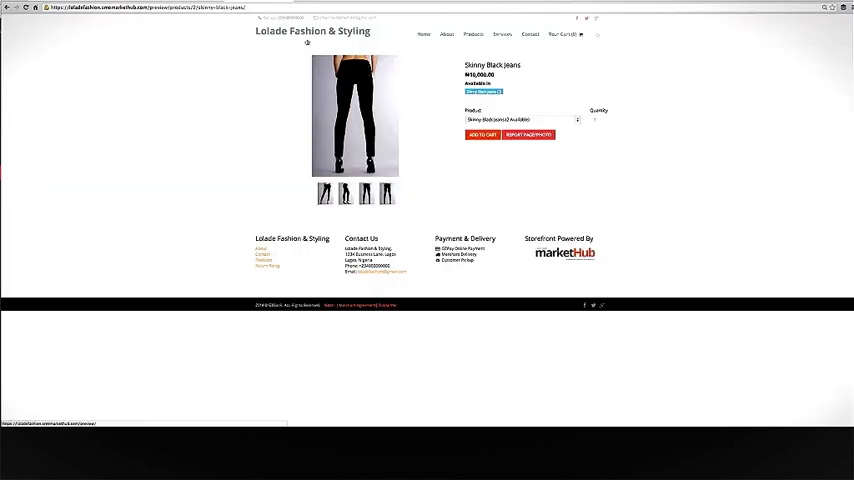
{"action": "left_click", "coordinate": [502, 34]}
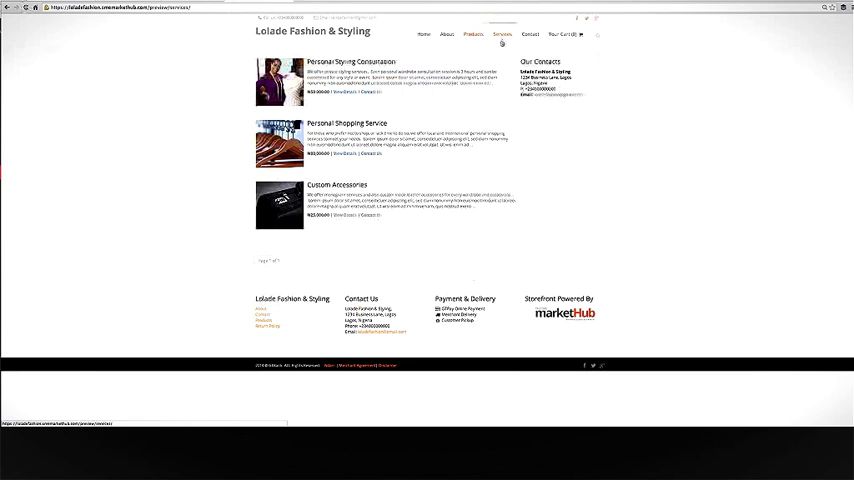